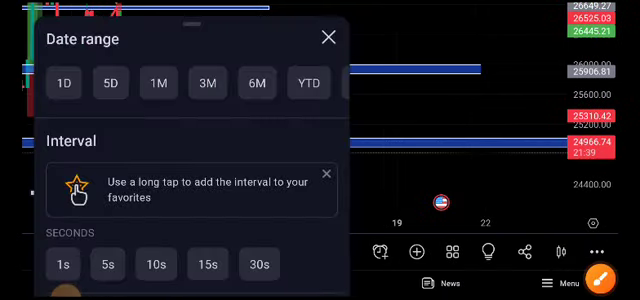
- Close the Date range / Interval sheet to reveal the BTCUSDT 15-minute chart with zones
left_click(327, 37)
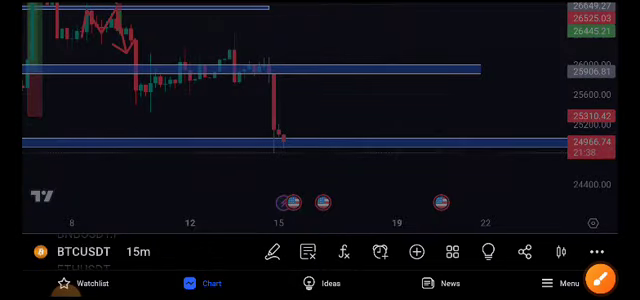